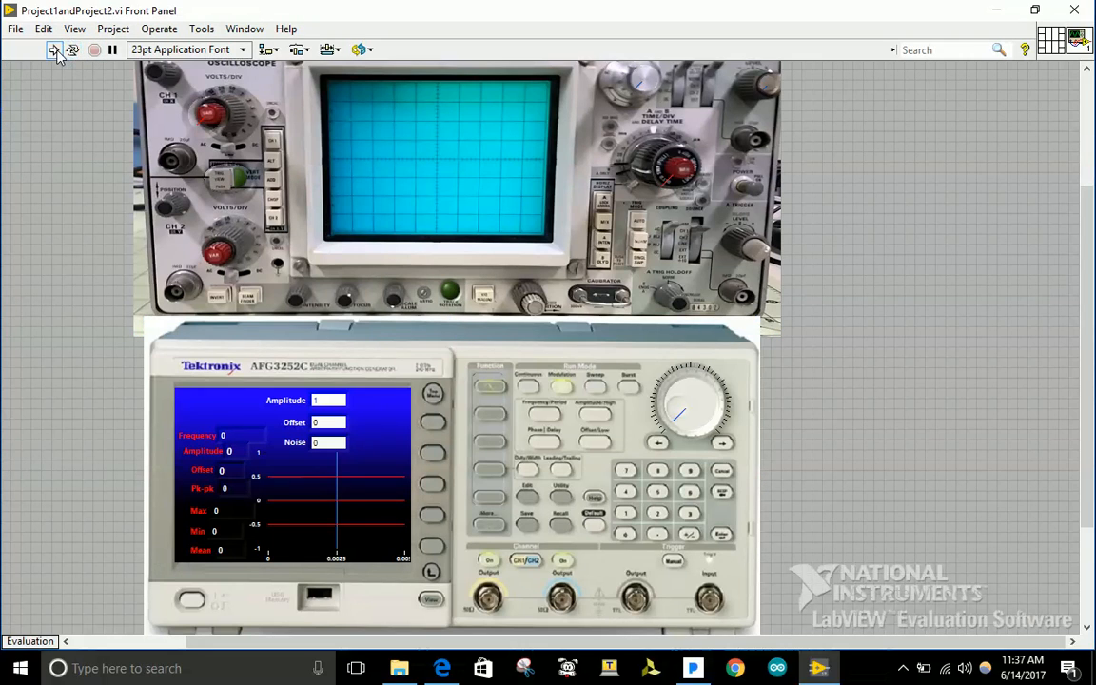
Run the VI so the generator shows a sine wave of amplitude 1, zero offset.
{"action": "left_click", "coordinate": [53, 49]}
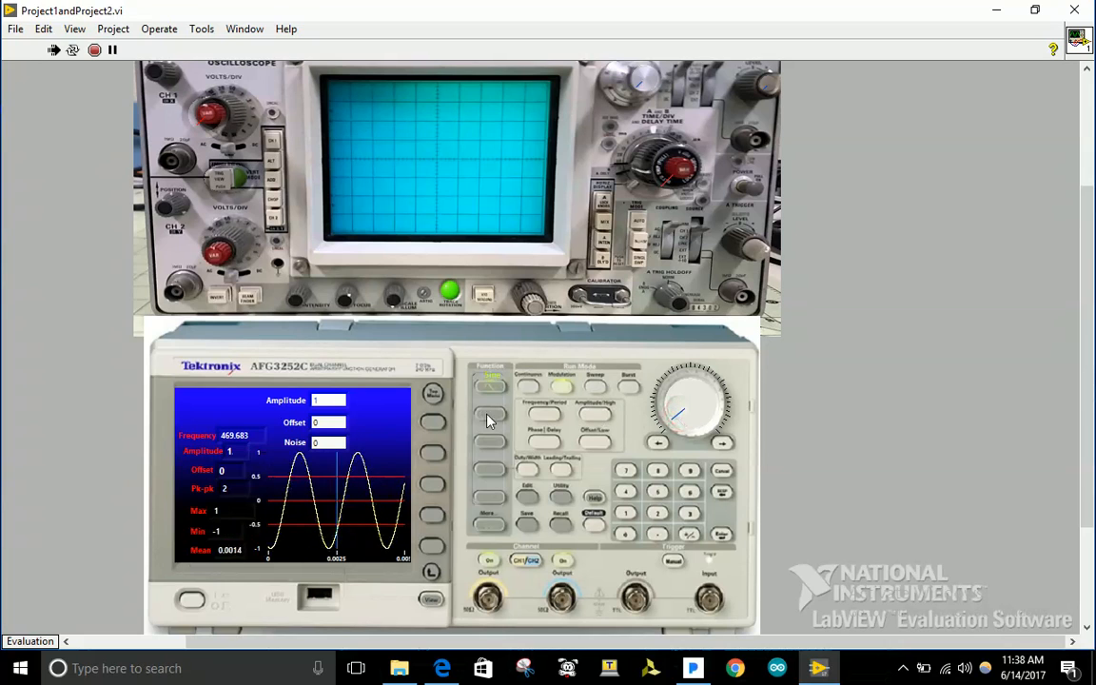
Switch the generator through triangle to a square wave output.
{"action": "left_click", "coordinate": [490, 403]}
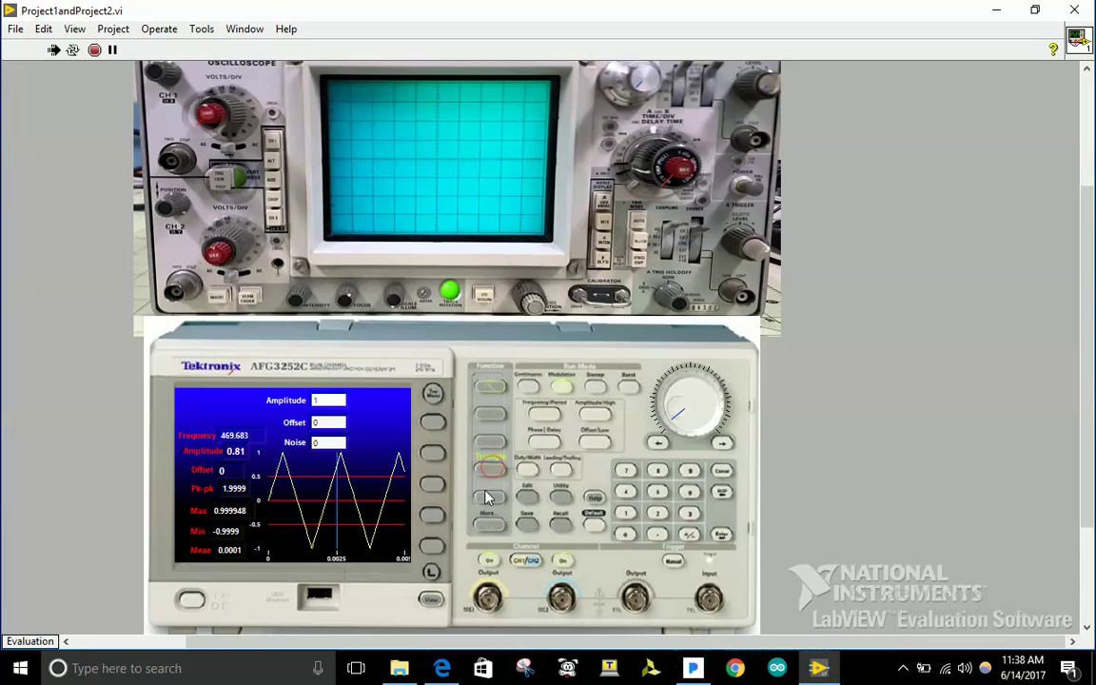
{"action": "left_click", "coordinate": [487, 458]}
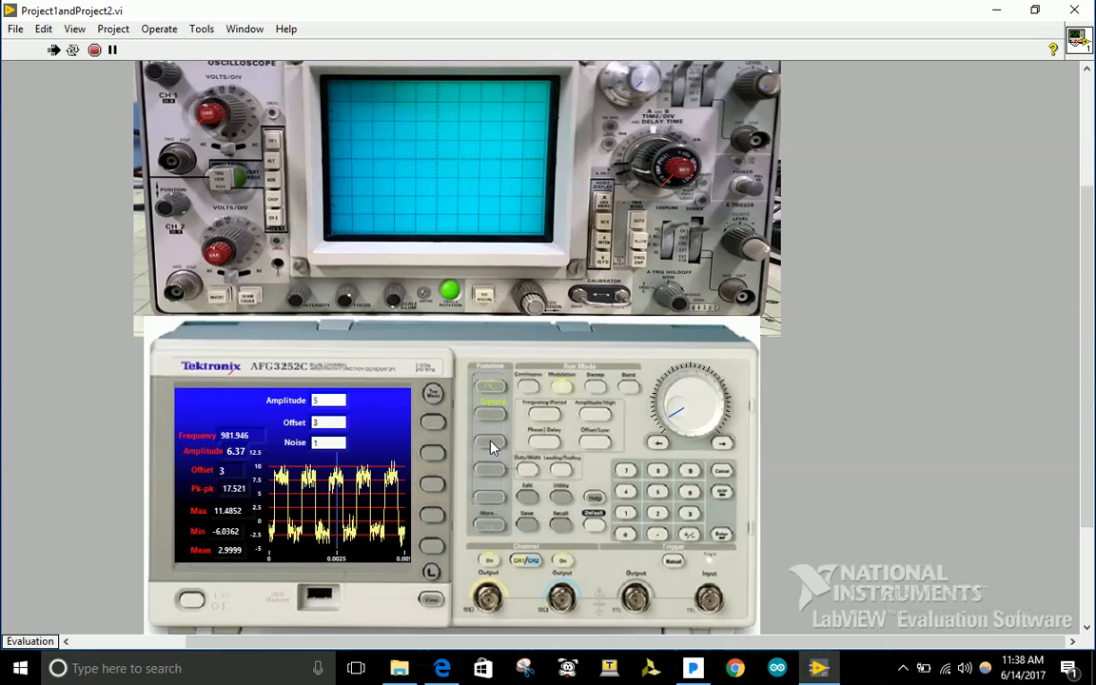
Switch the generator back to sine and enter the value 4 on its display.
{"action": "left_click", "coordinate": [491, 464]}
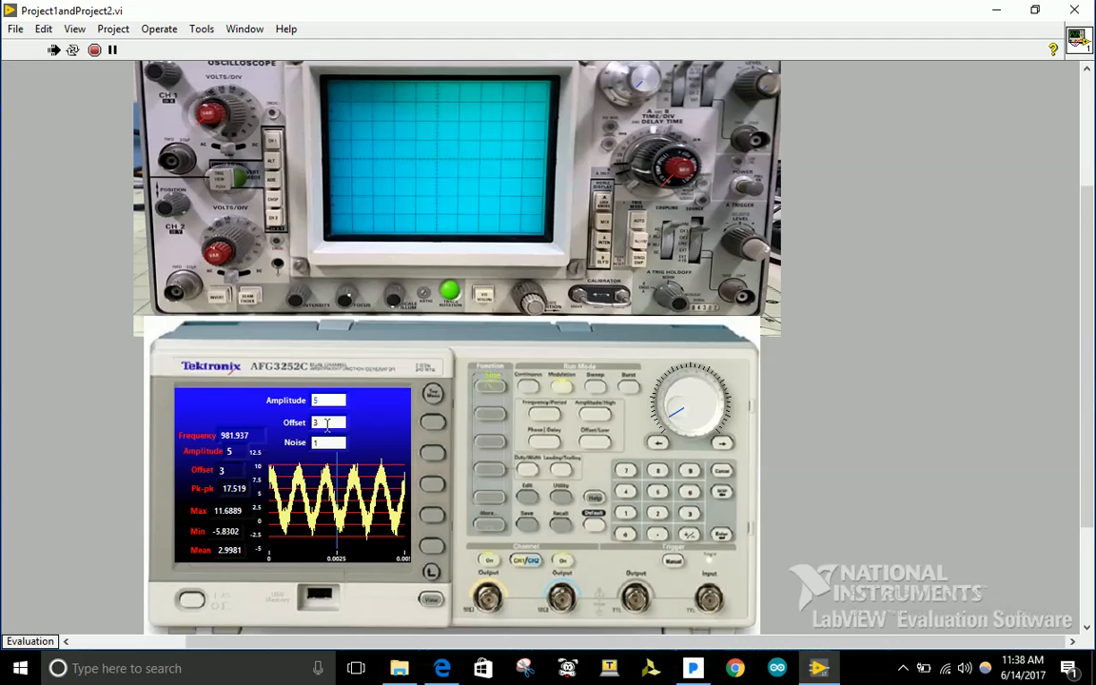
{"action": "type", "text": "4"}
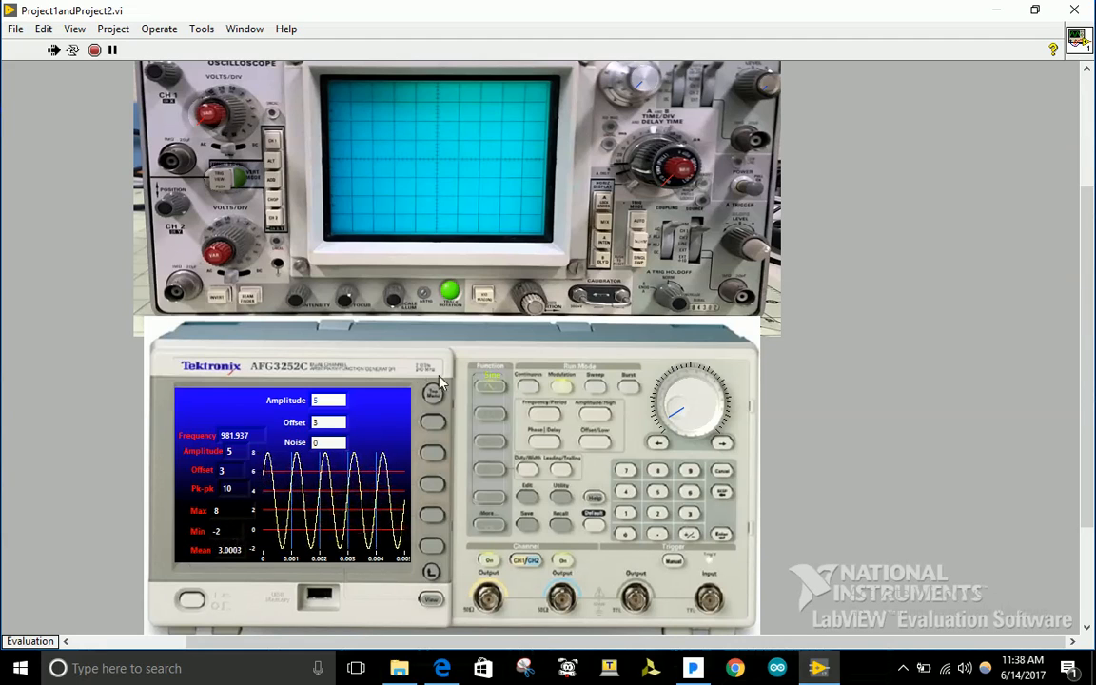
Scroll the front panel to the oscilloscope and switch the generator to a triangle wave.
{"action": "scroll", "scroll_direction": "up", "scroll_amount": 3}
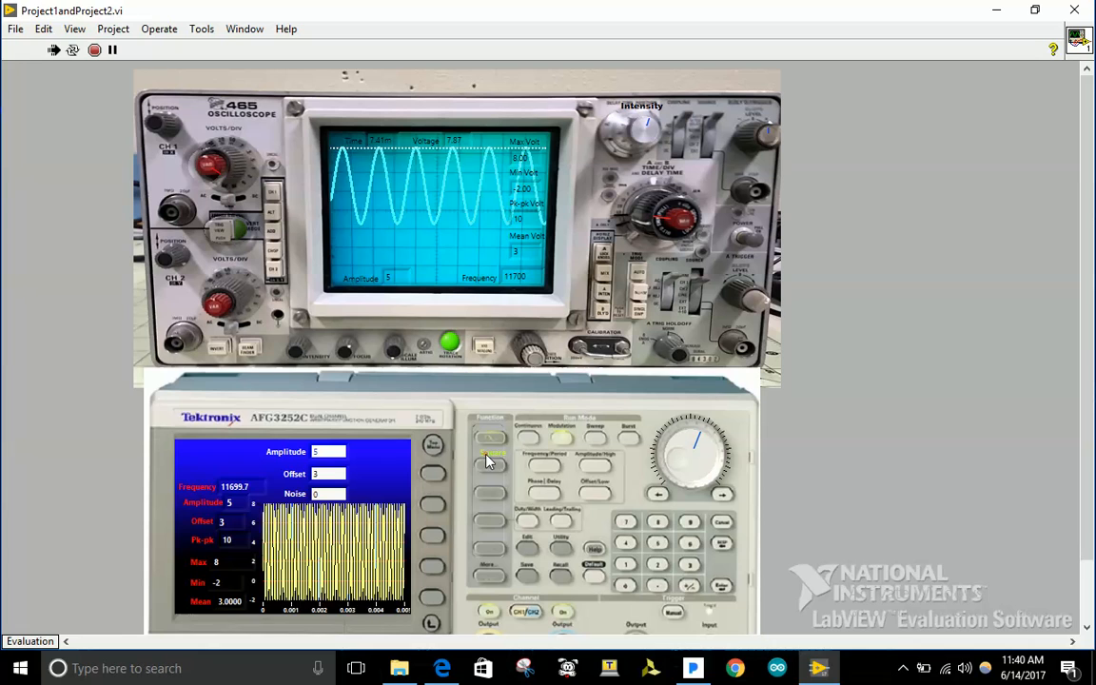
{"action": "left_click", "coordinate": [483, 528]}
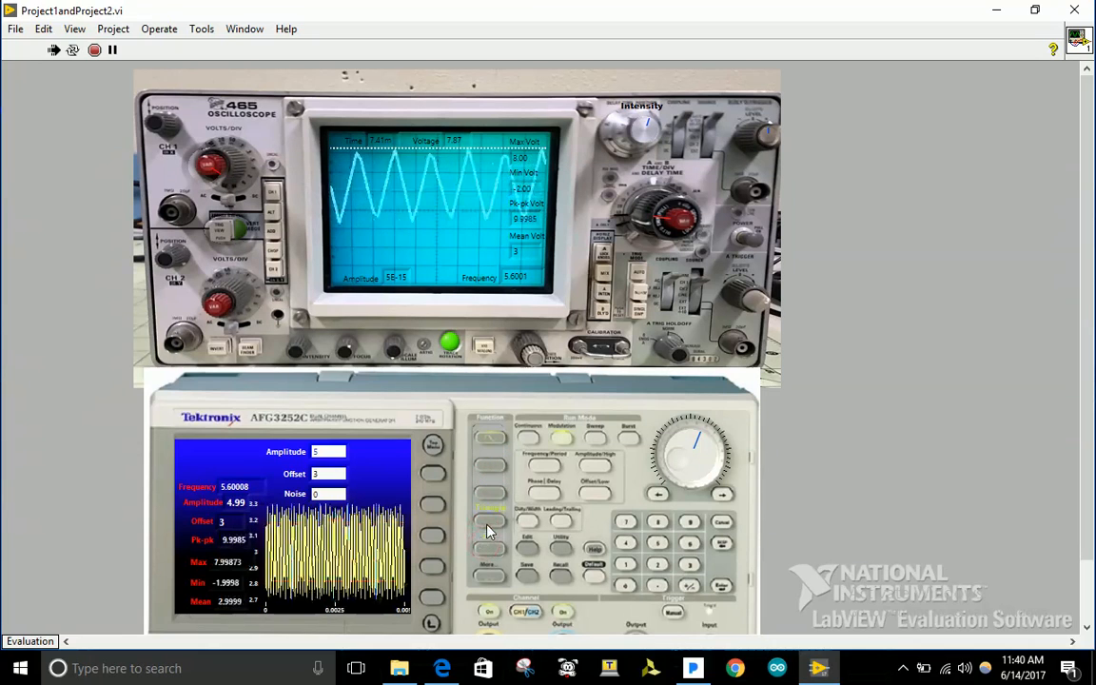
Switch the generator to a square wave shown on the oscilloscope.
{"action": "left_click", "coordinate": [491, 465]}
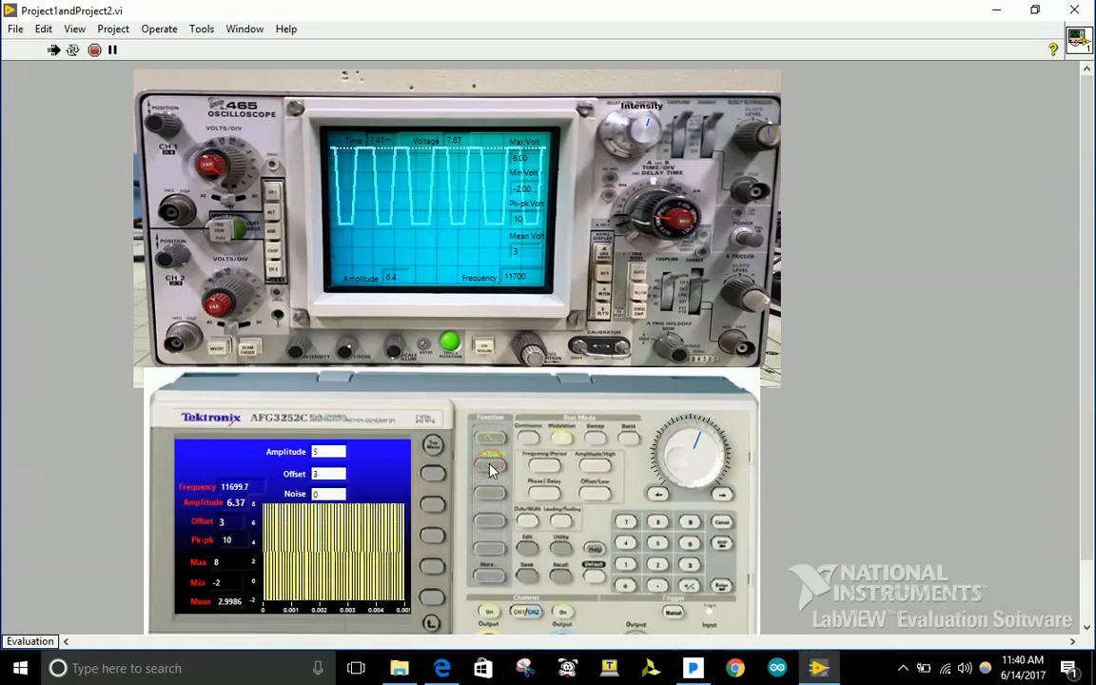